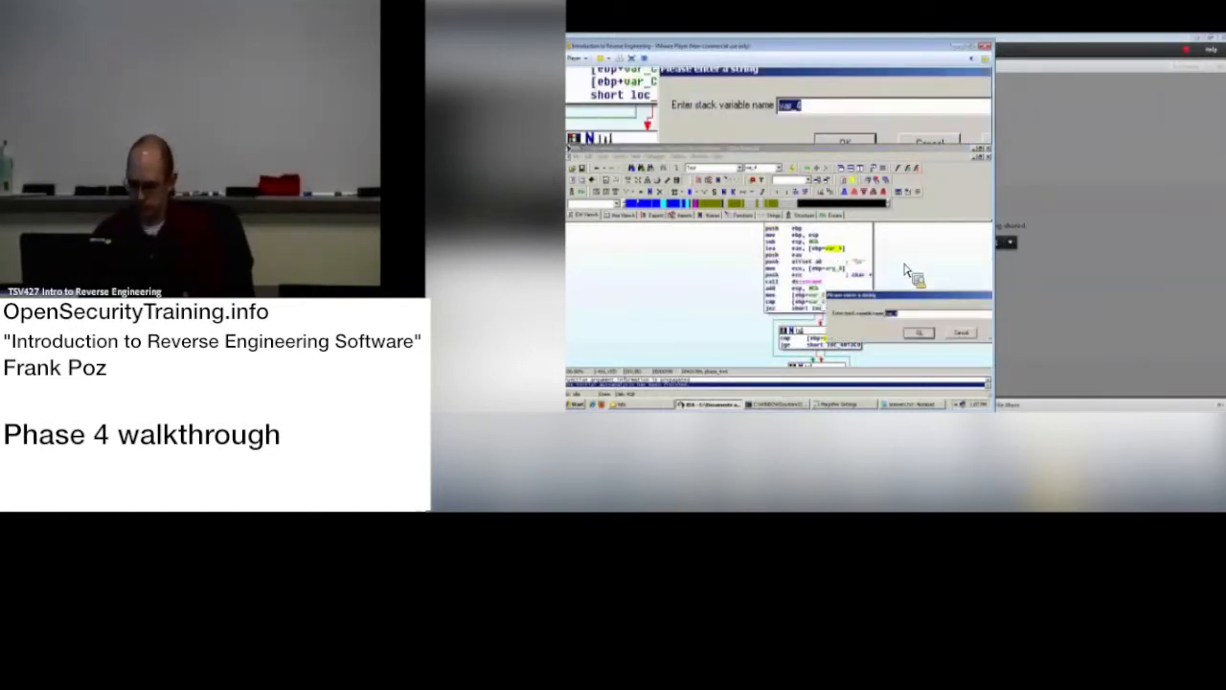
Enter the new name beginning 'my' for var_C and confirm it.
type("my_")
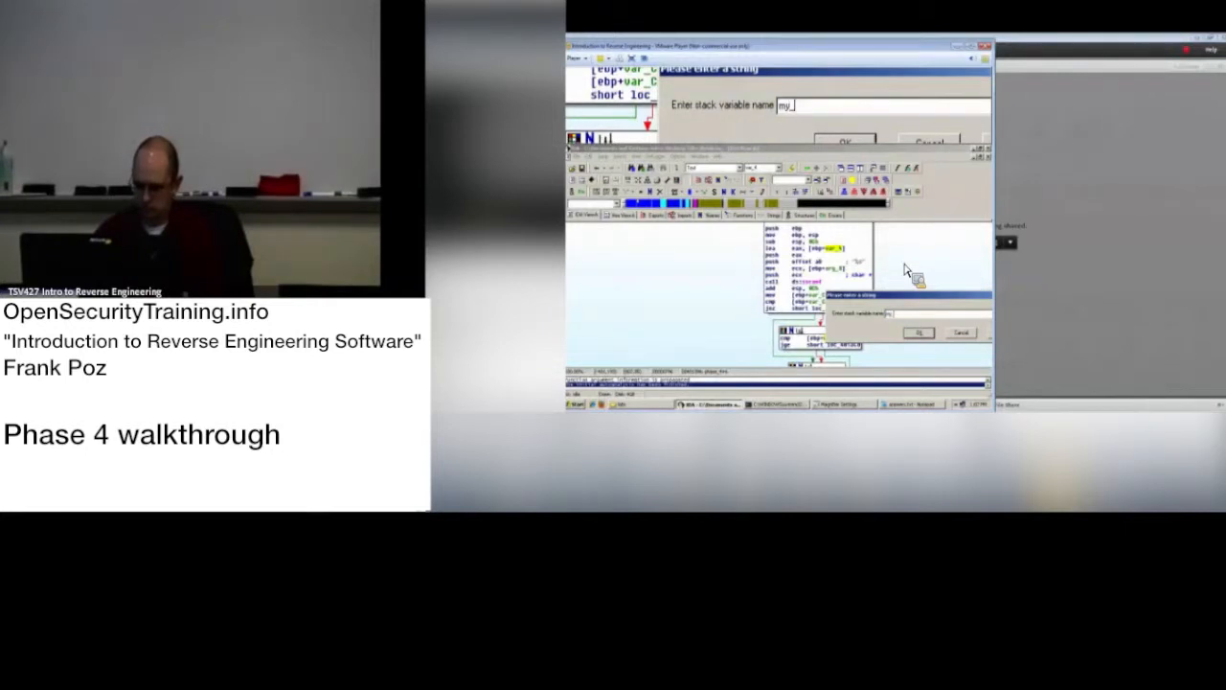
left_click(842, 142)
type("do_recu")
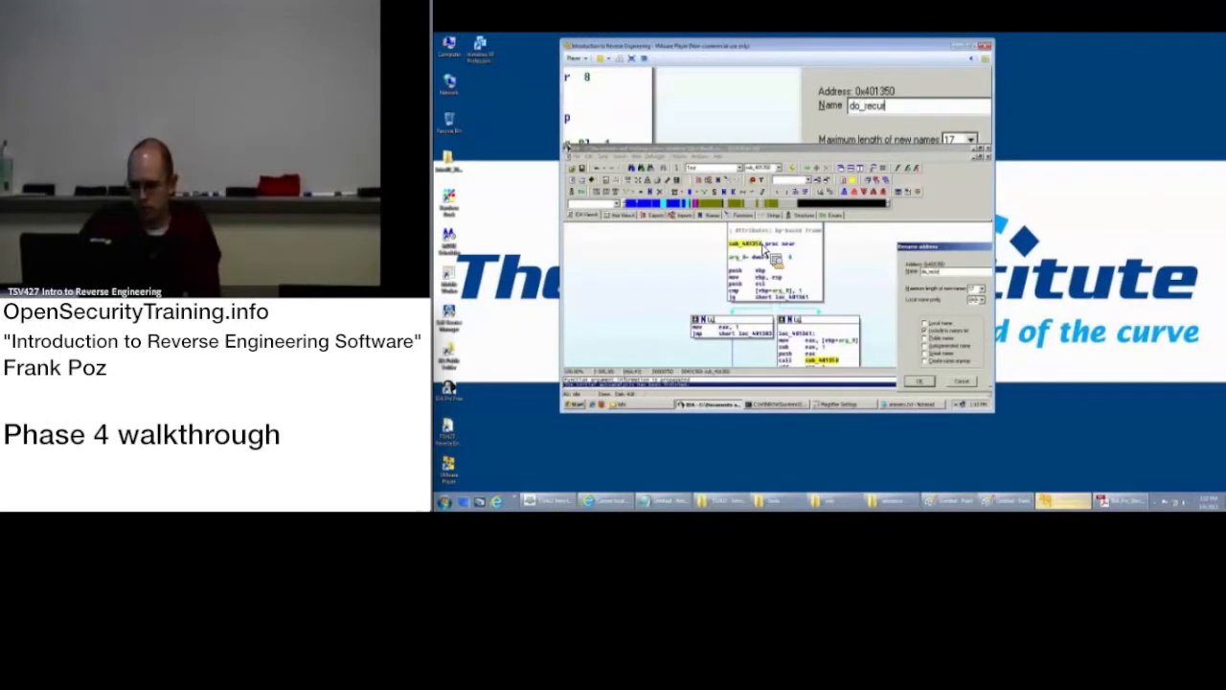
Confirm the rename of sub_401350 to do_recurs.
left_click(918, 380)
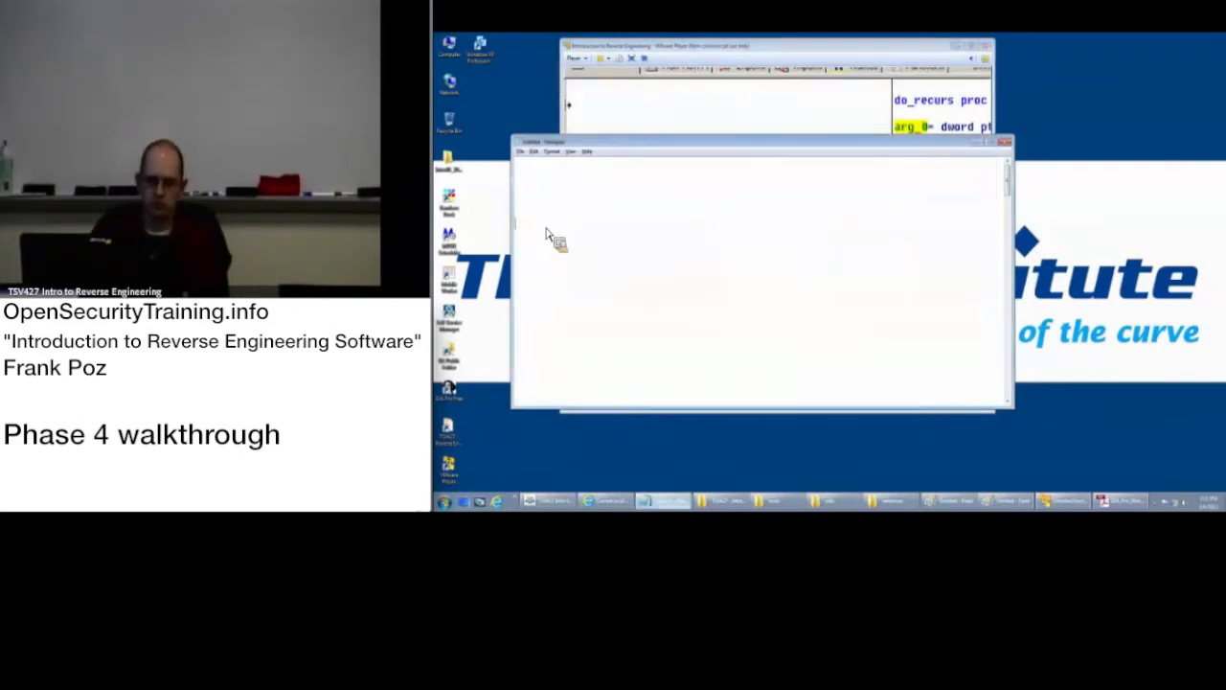
Type the header 'do_recurs(n) {' in Notepad.
type("do_rec")
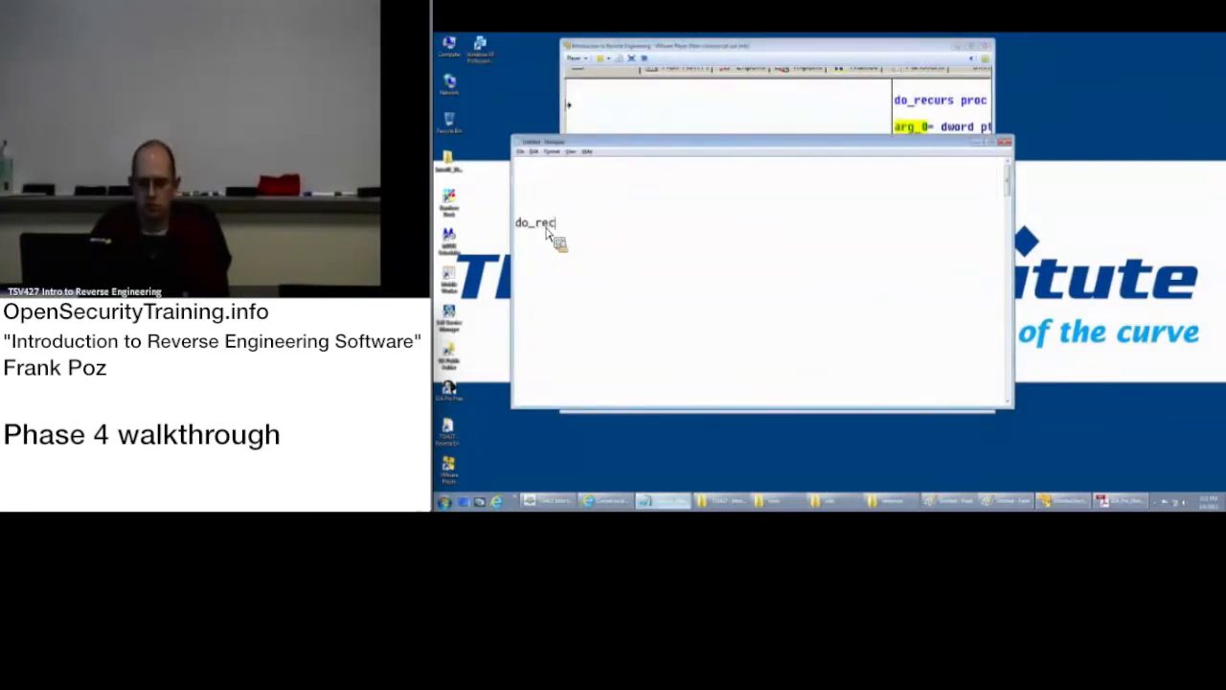
type("urs(")
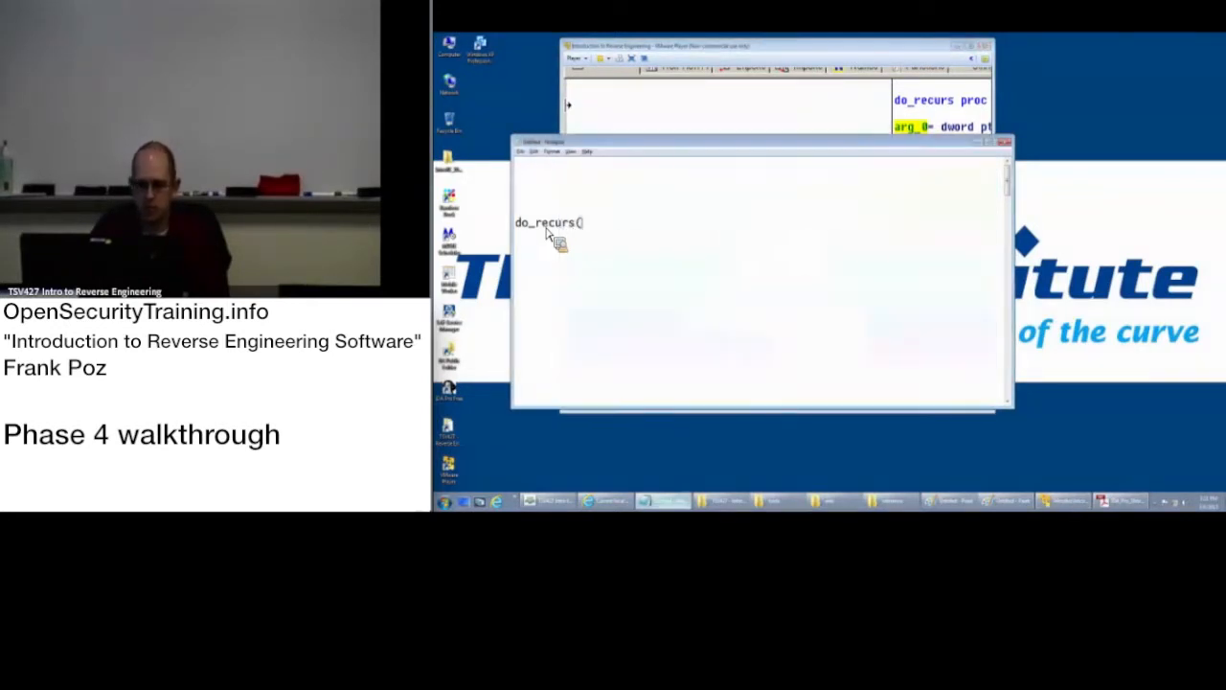
type("n)")
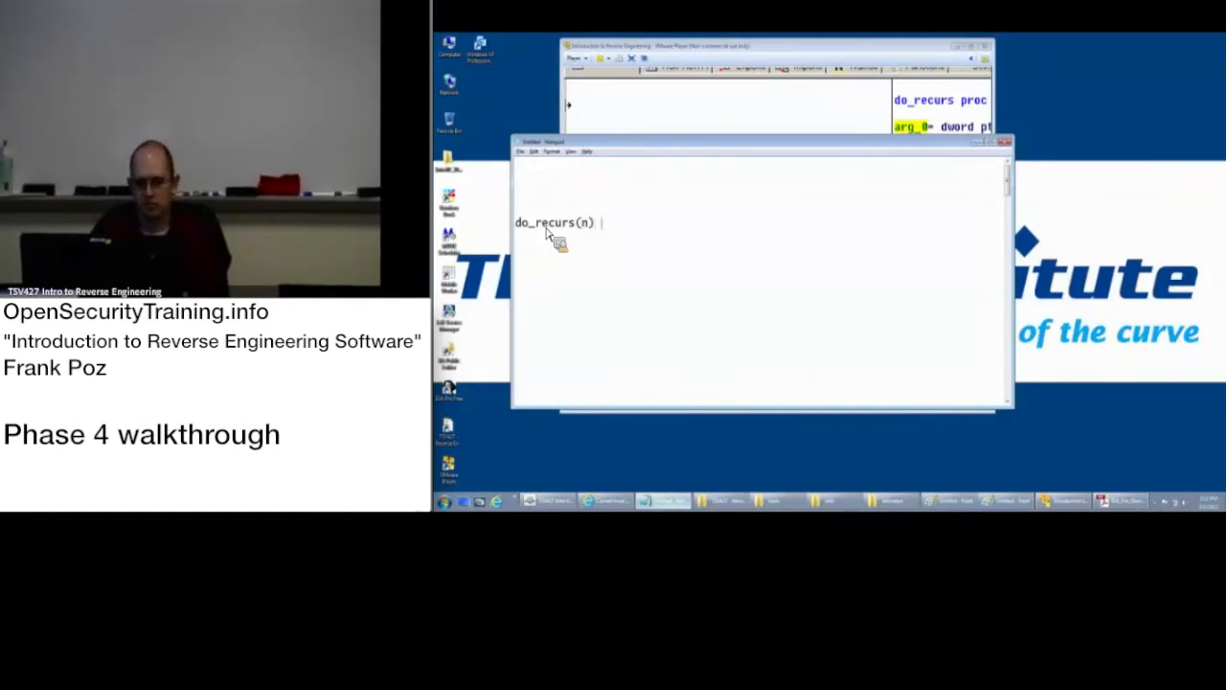
type("{")
type("if n <= 1:")
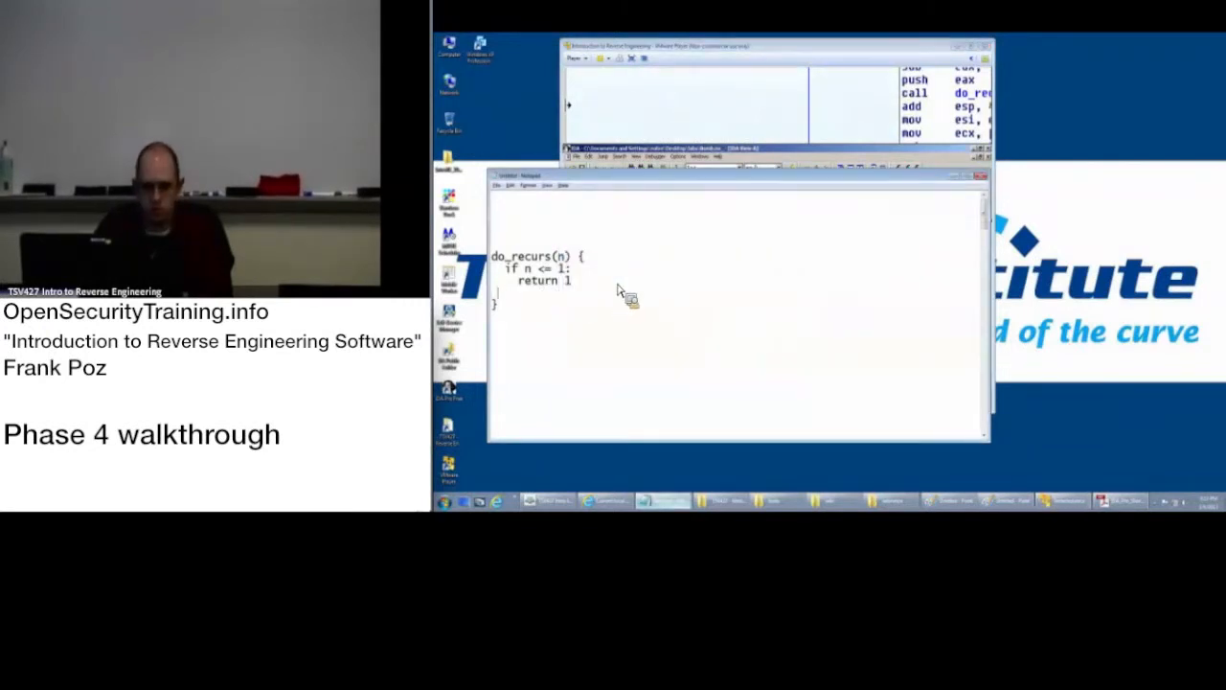
Add the recursive call do_recurs(n-1) below the base case.
type("do_recur")
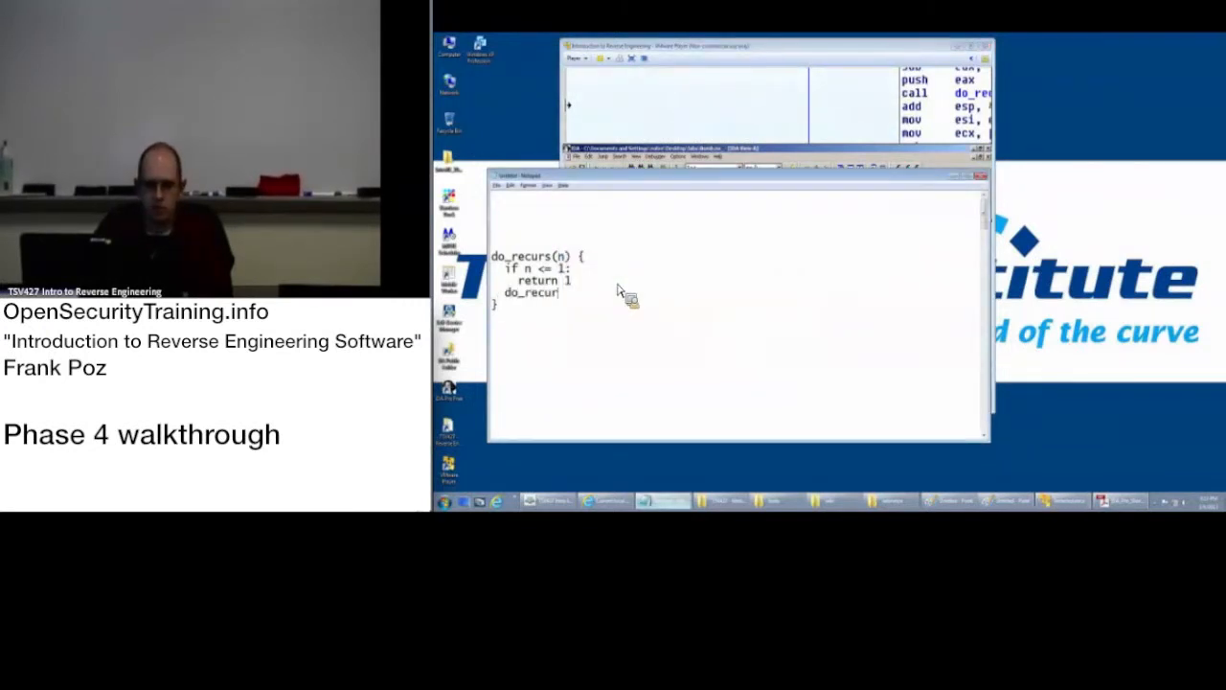
type("s(n-1)")
type("d")
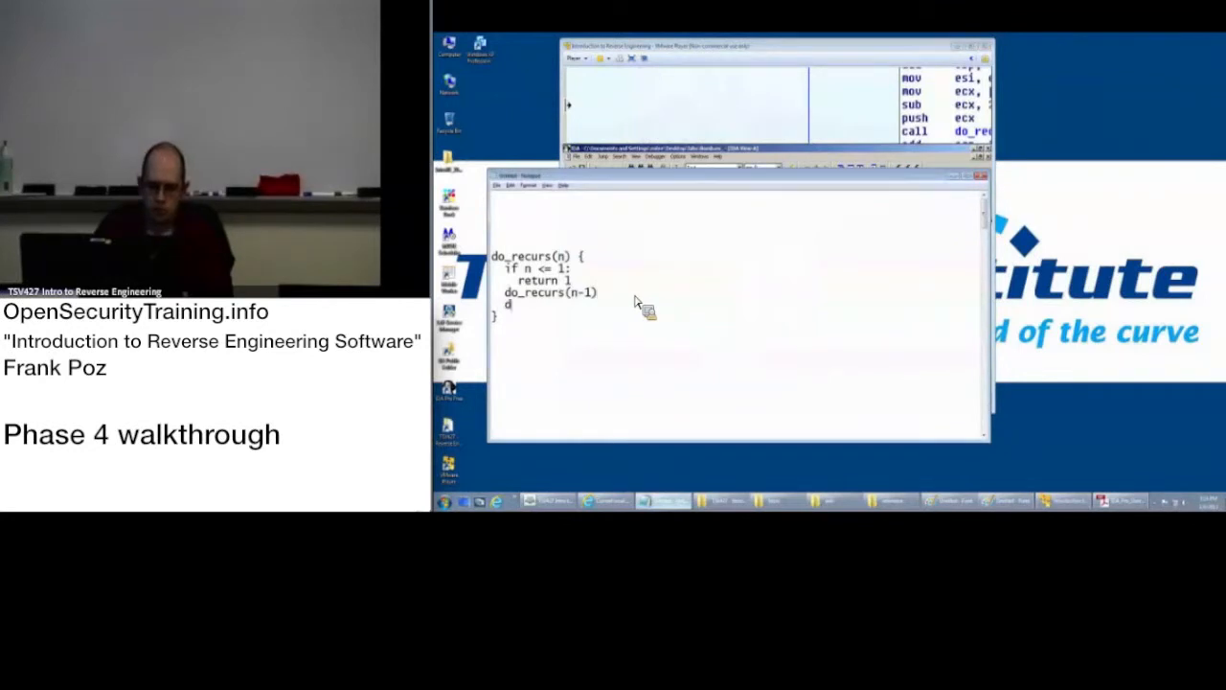
Add do_recurs(n-2) to eax, sum with esi, and return eax.
type("o_recurs(n-2")
type("eax = eax + esi")
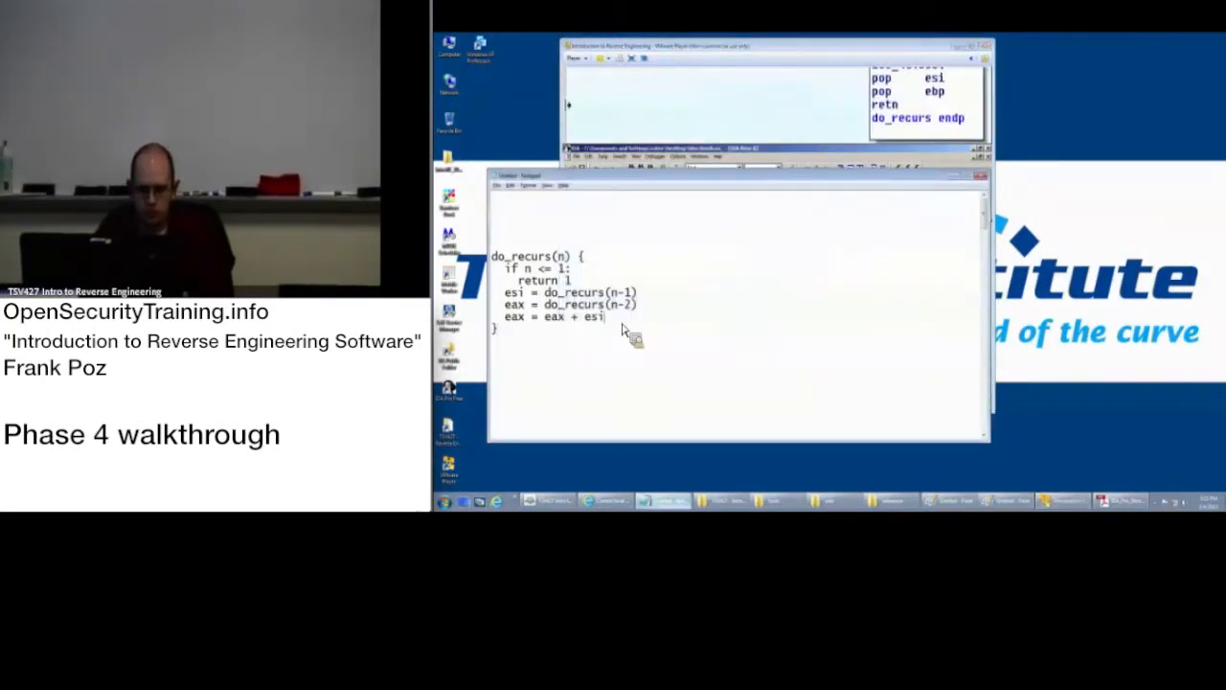
type("return eax")
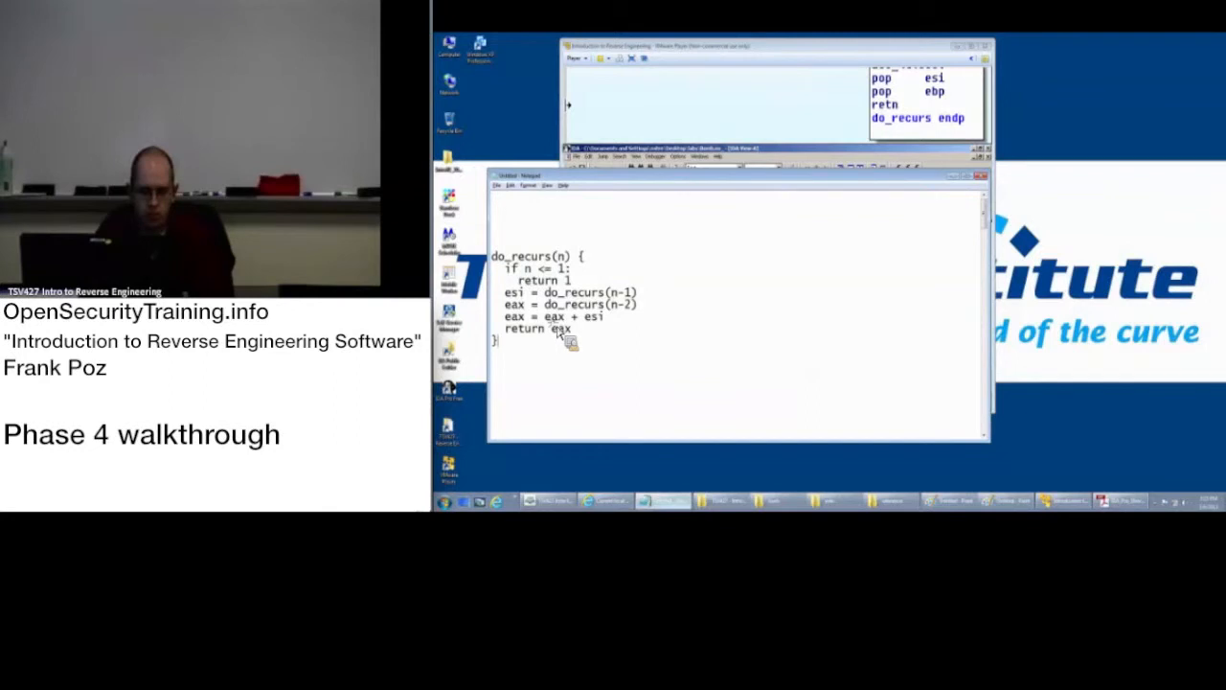
mouse_move(686, 297)
type("do_recurs(n-2) + do_recurs(n-1)")
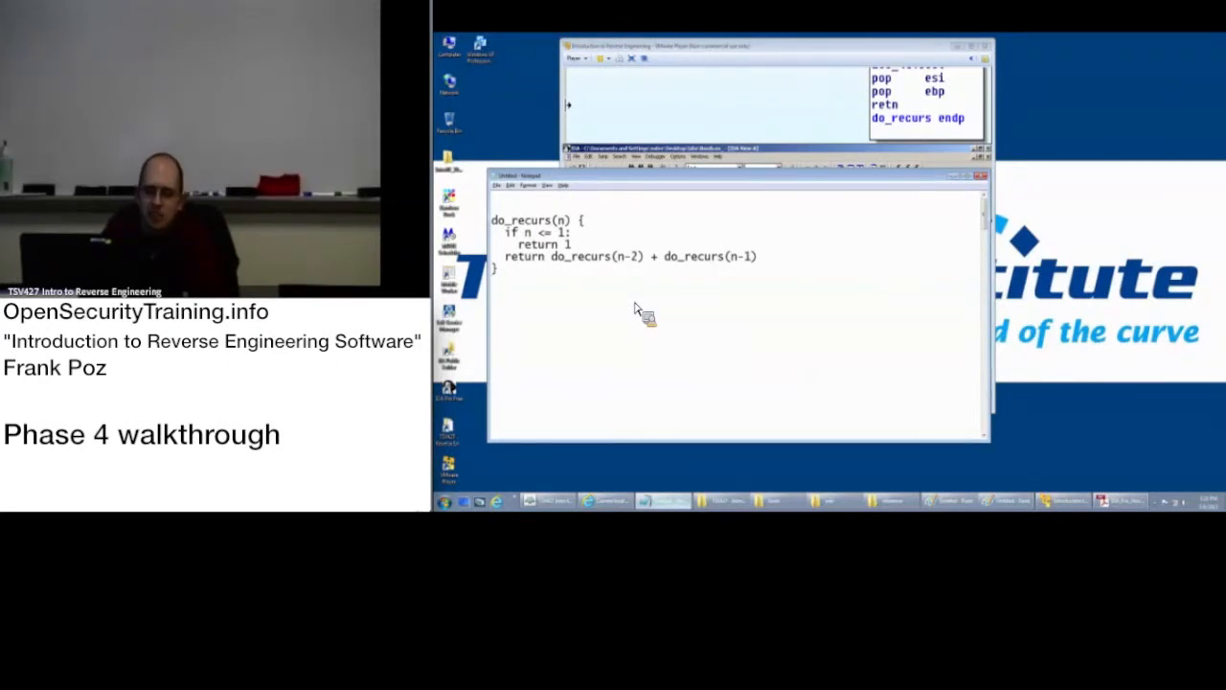
mouse_move(652, 268)
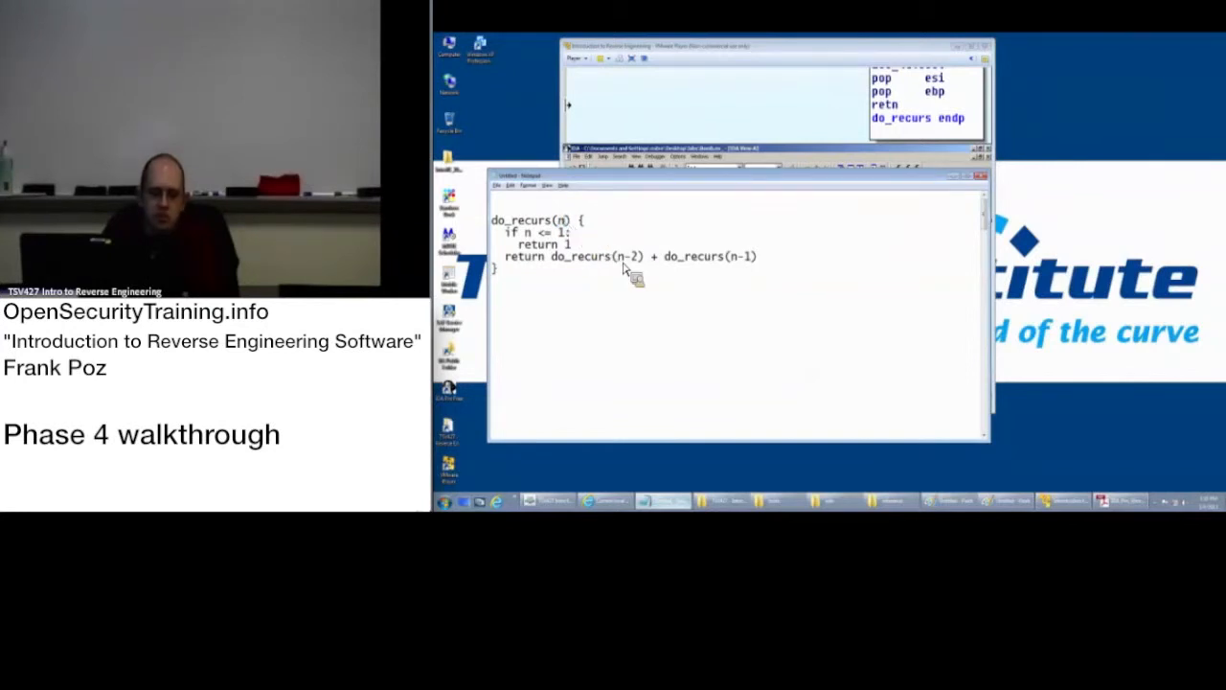
mouse_move(704, 287)
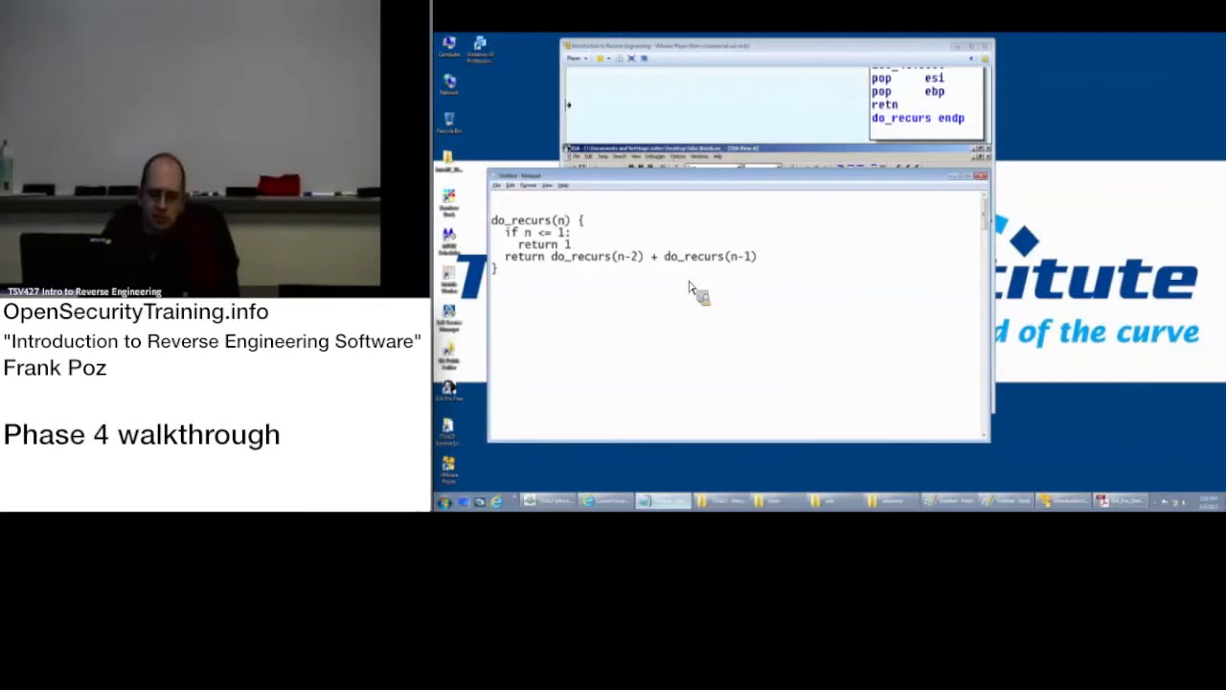
mouse_move(517, 297)
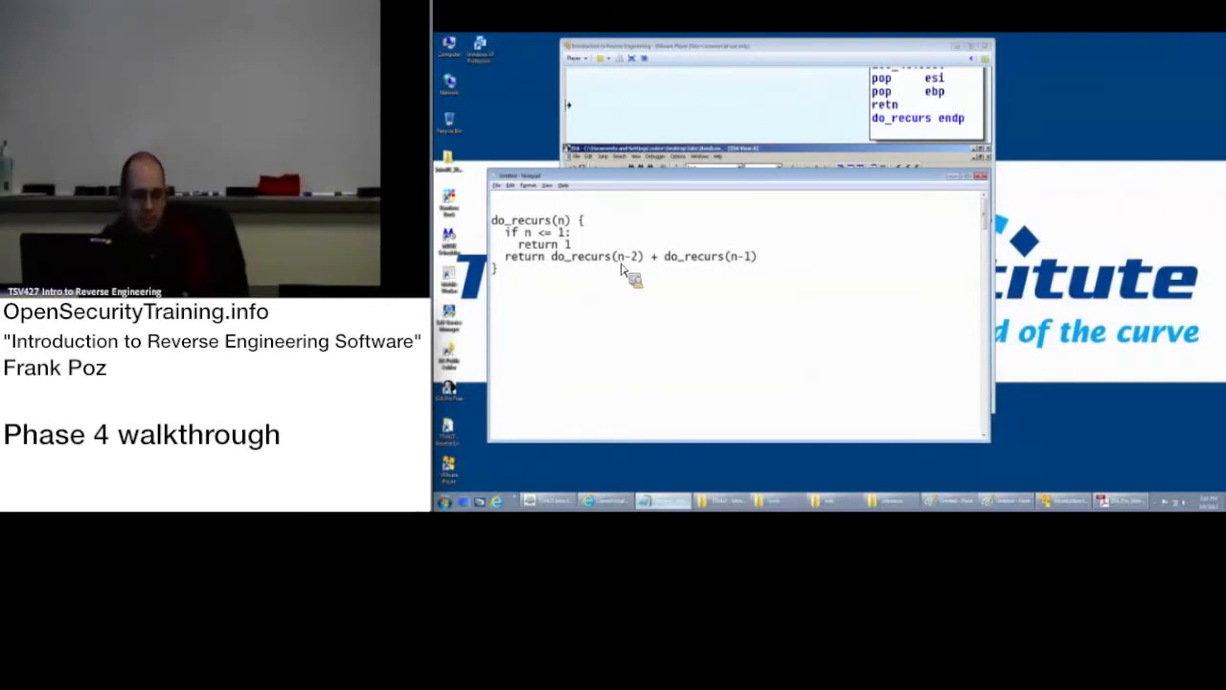
mouse_move(832, 219)
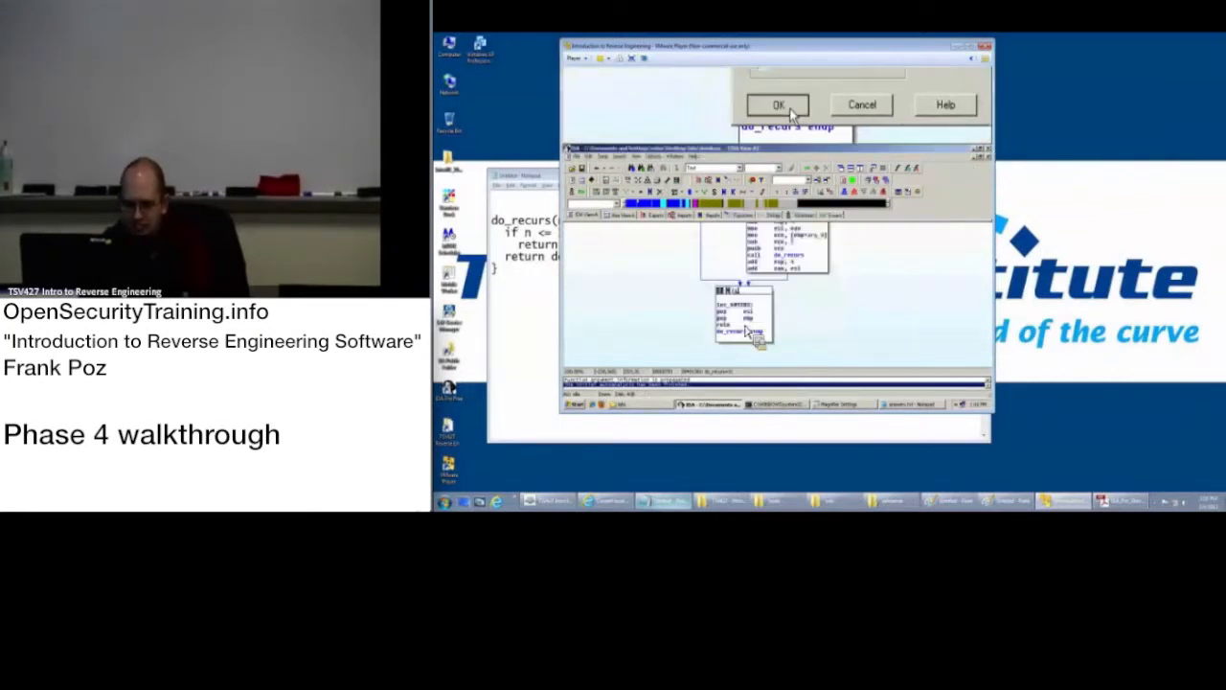
Confirm closing the bomb disassembly database.
left_click(778, 104)
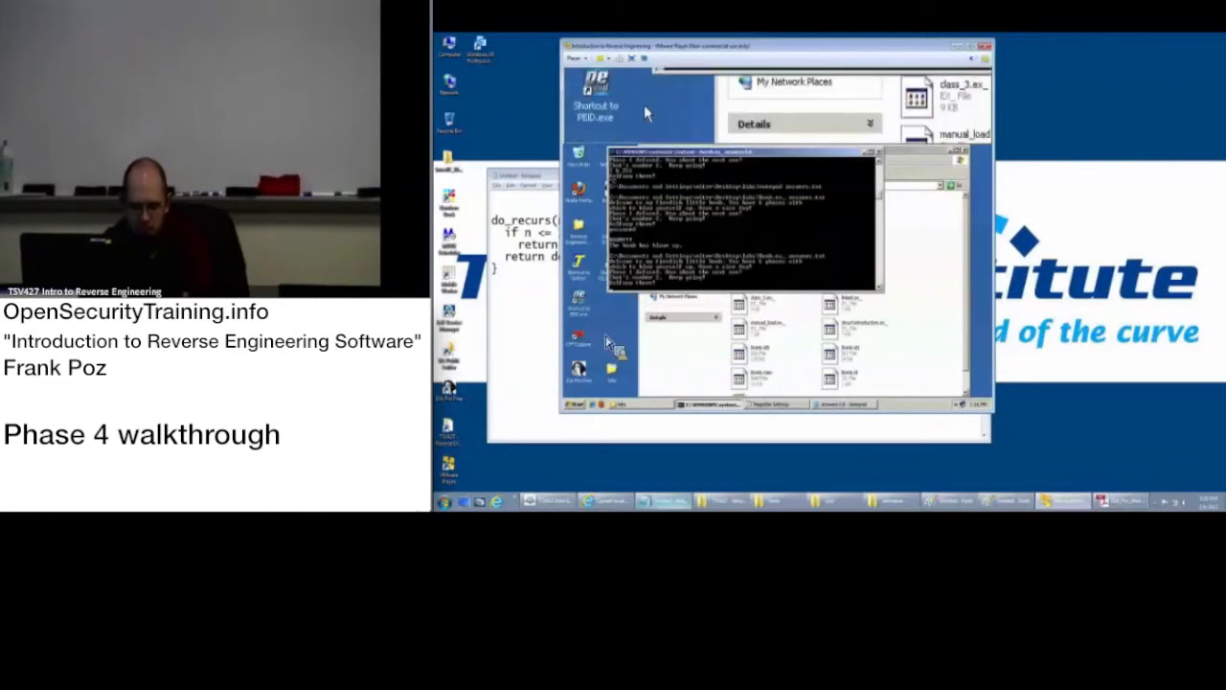